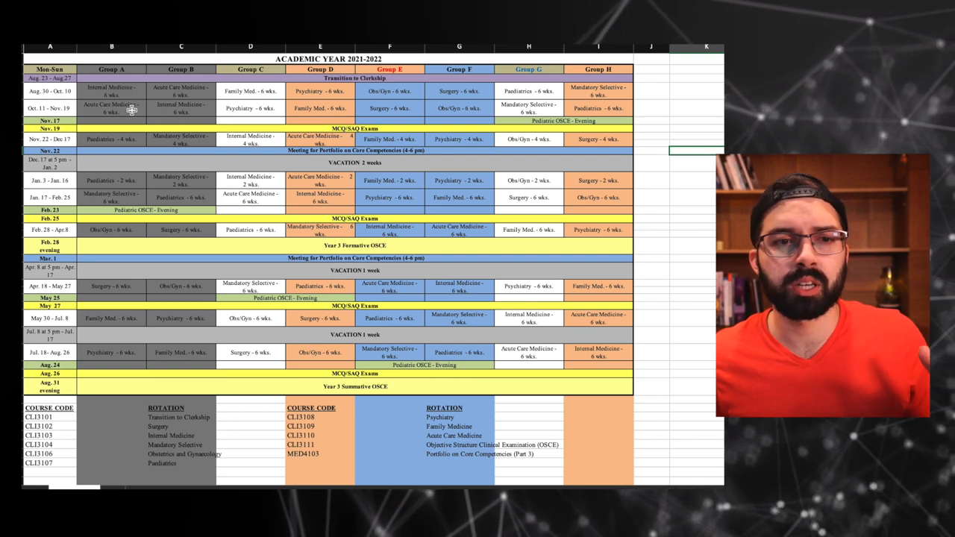
{"action": "mouse_move", "coordinate": [118, 121]}
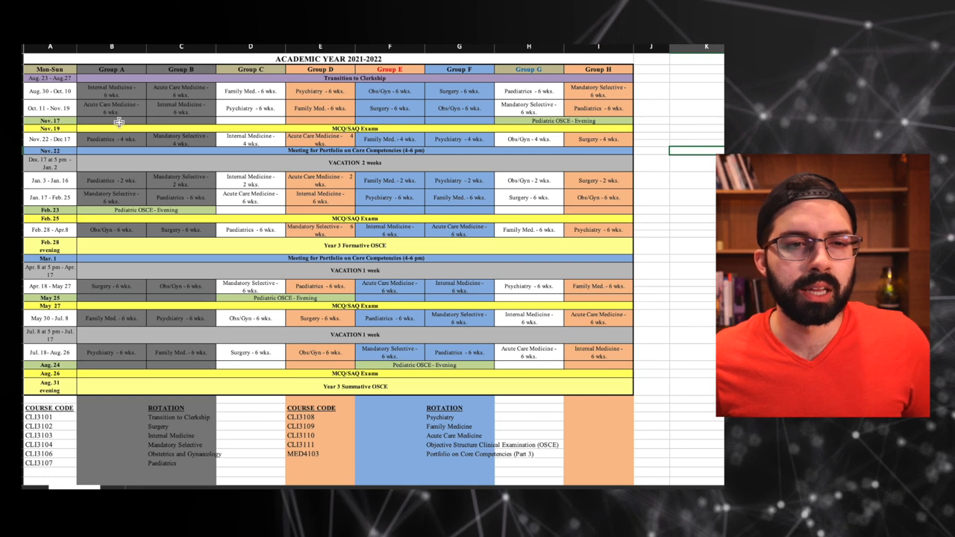
{"action": "mouse_move", "coordinate": [109, 177]}
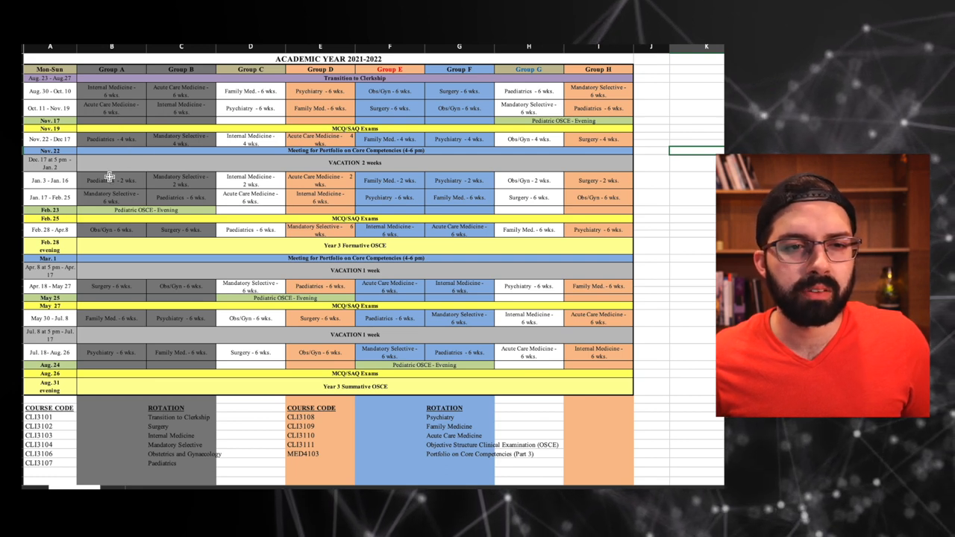
{"action": "mouse_move", "coordinate": [129, 211]}
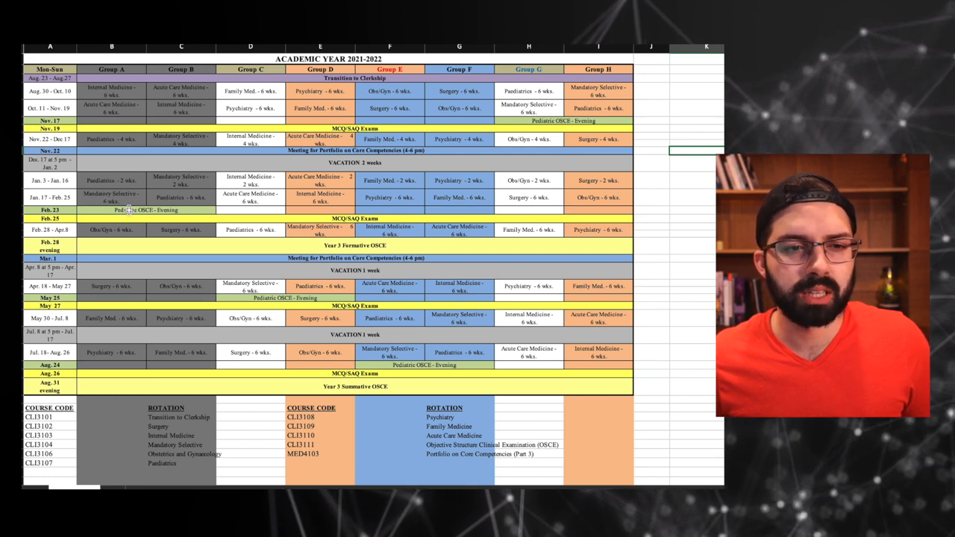
{"action": "mouse_move", "coordinate": [103, 250]}
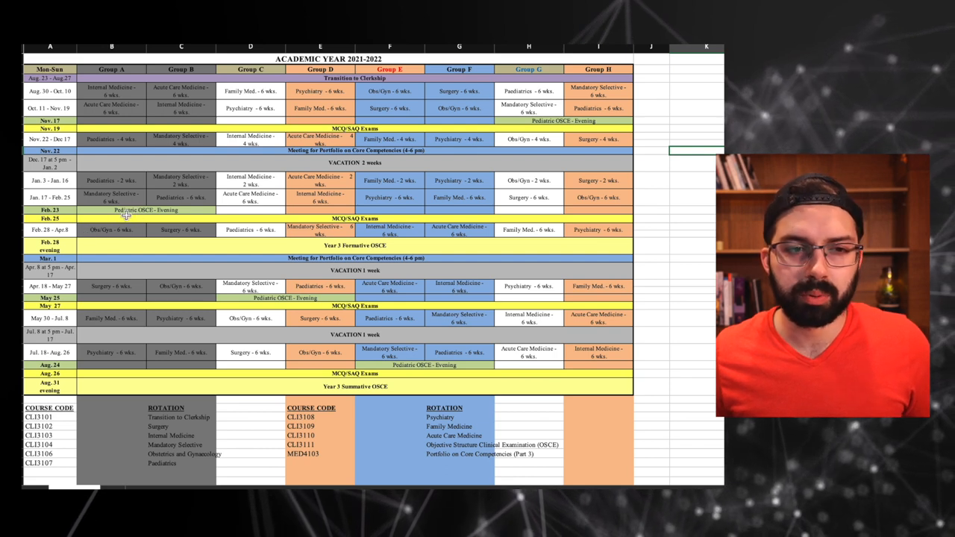
{"action": "mouse_move", "coordinate": [97, 248]}
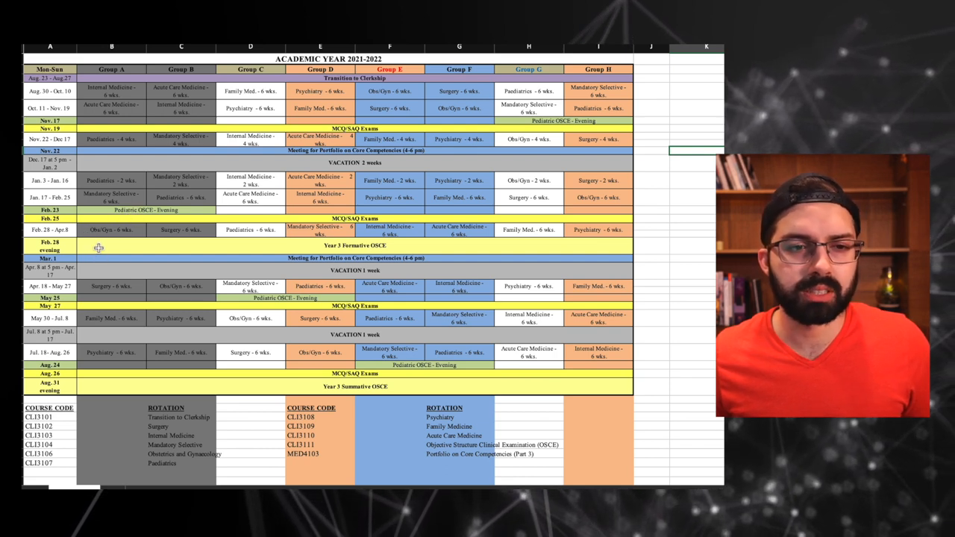
{"action": "mouse_move", "coordinate": [105, 252]}
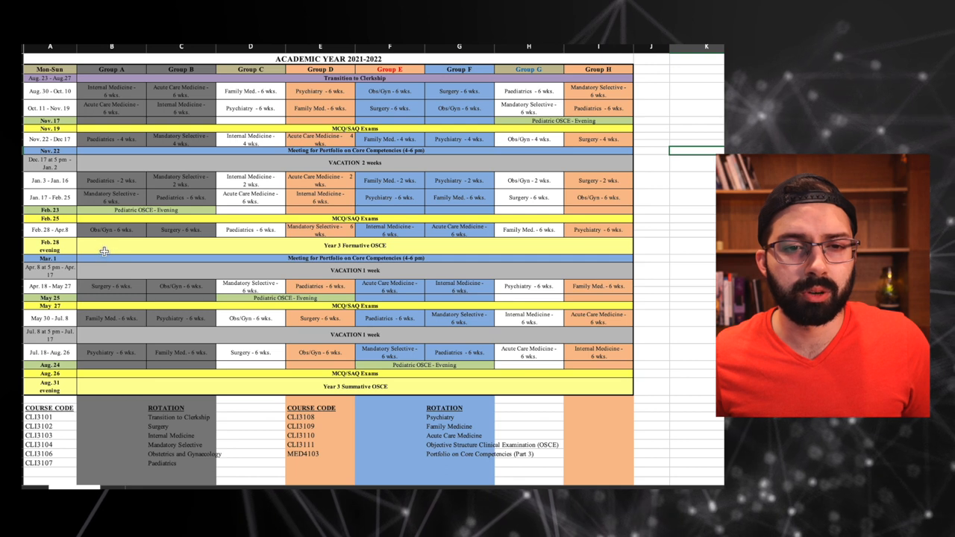
{"action": "mouse_move", "coordinate": [107, 321]}
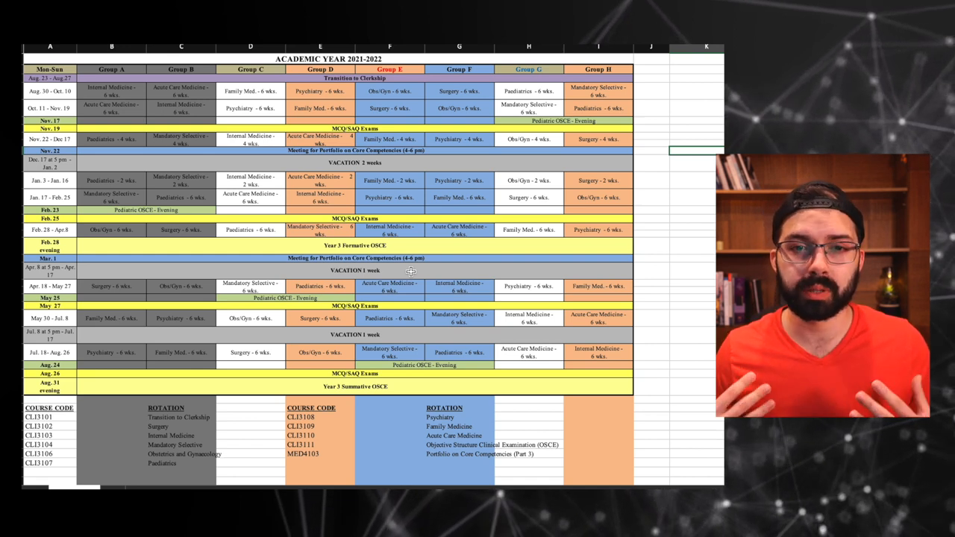
{"action": "mouse_move", "coordinate": [146, 347]}
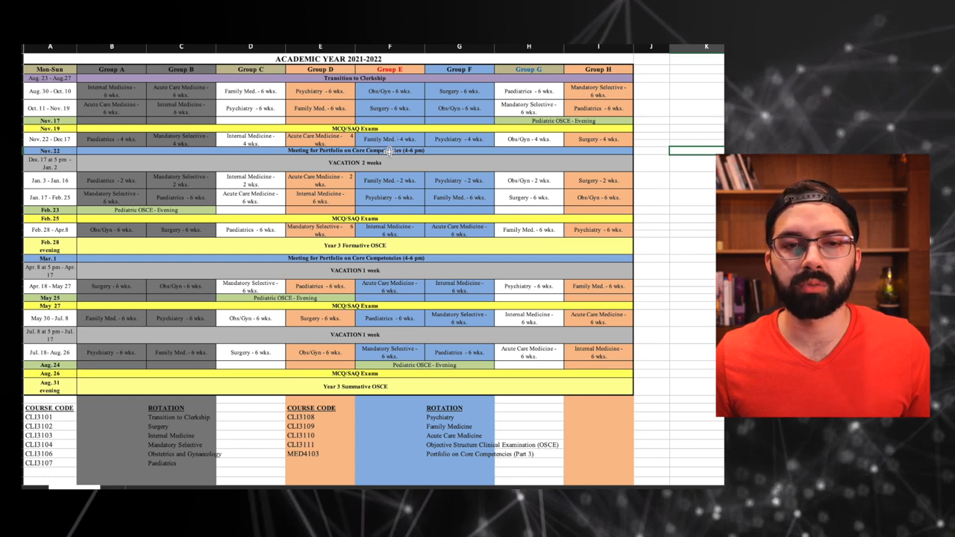
{"action": "mouse_move", "coordinate": [424, 216]}
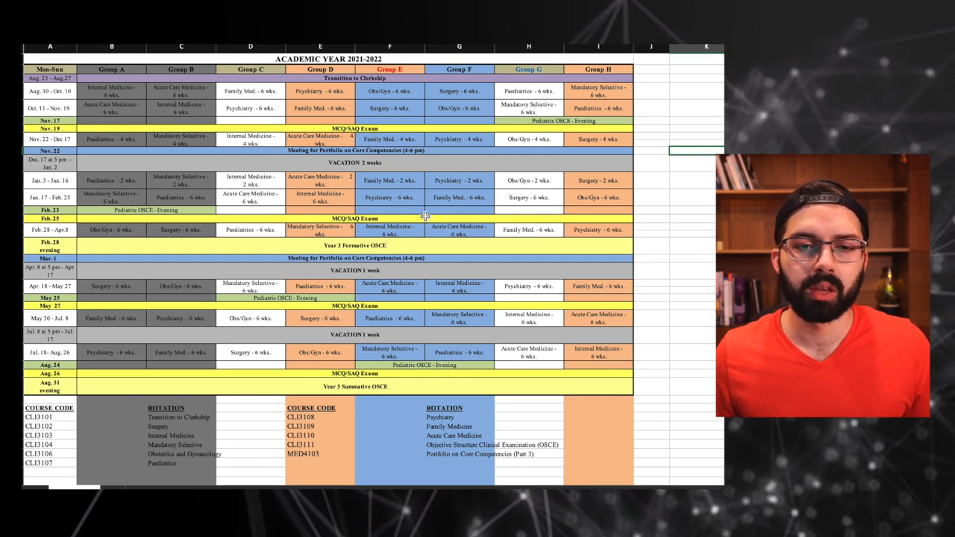
{"action": "mouse_move", "coordinate": [149, 341]}
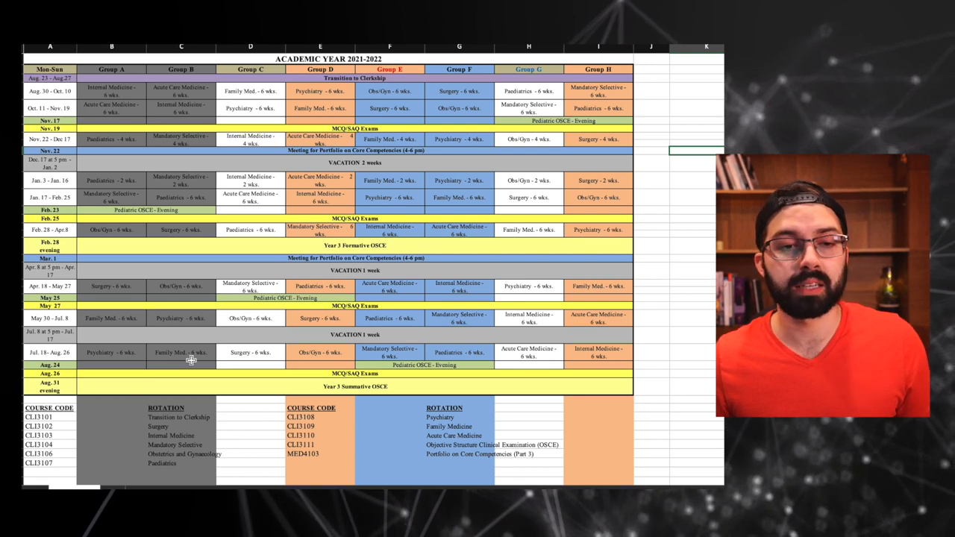
{"action": "mouse_move", "coordinate": [142, 354]}
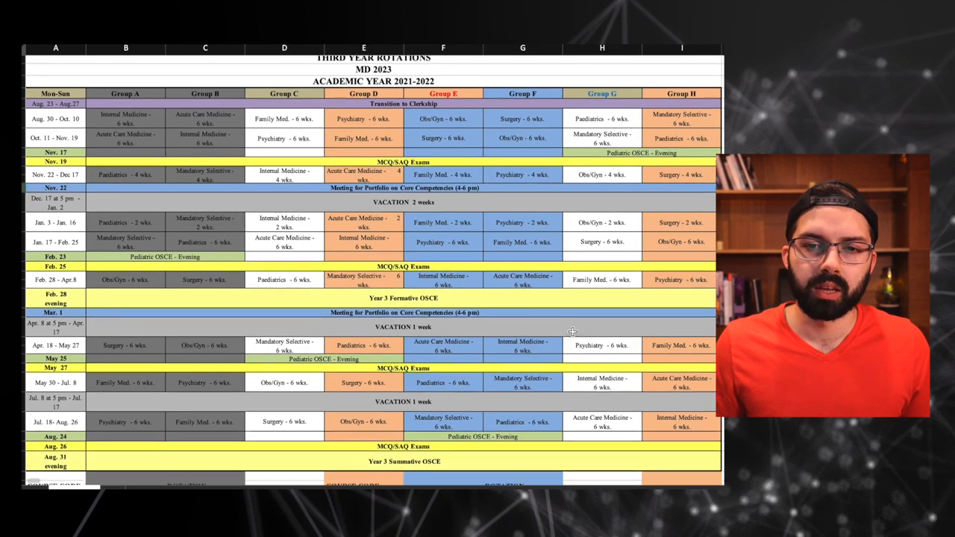
- Scroll the worksheet so the THIRD YEAR ROTATIONS title row shows above the MD 2023 heading
{"action": "scroll", "scroll_direction": "down", "scroll_amount": 3}
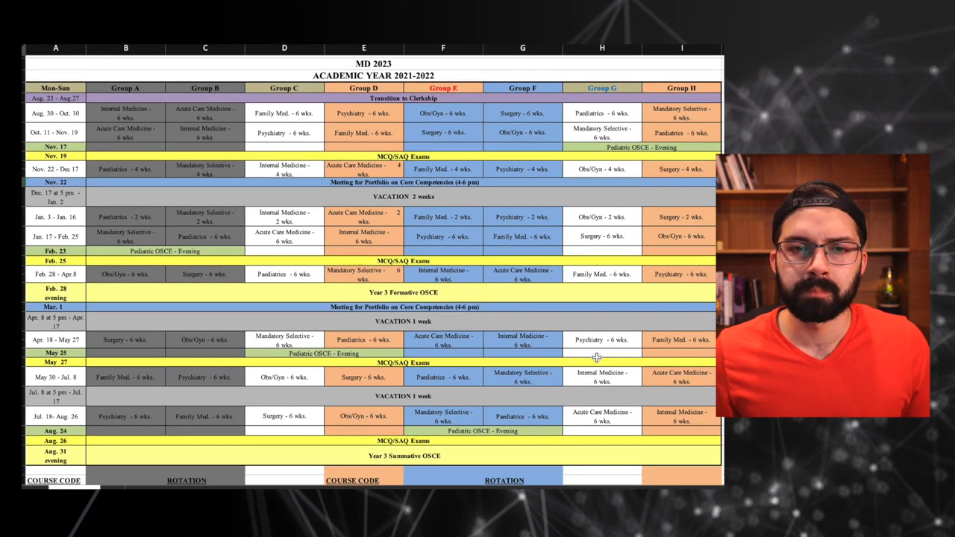
{"action": "mouse_move", "coordinate": [448, 123]}
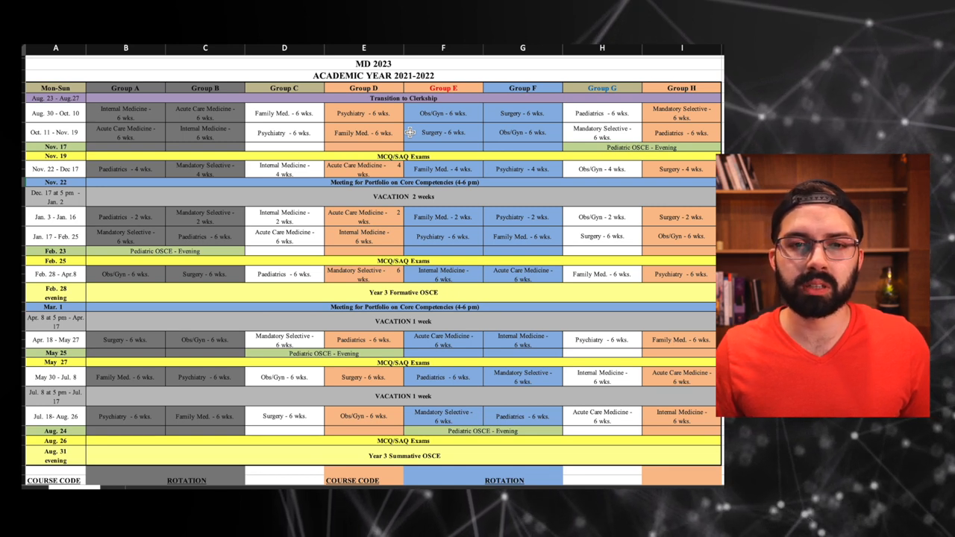
{"action": "mouse_move", "coordinate": [455, 241]}
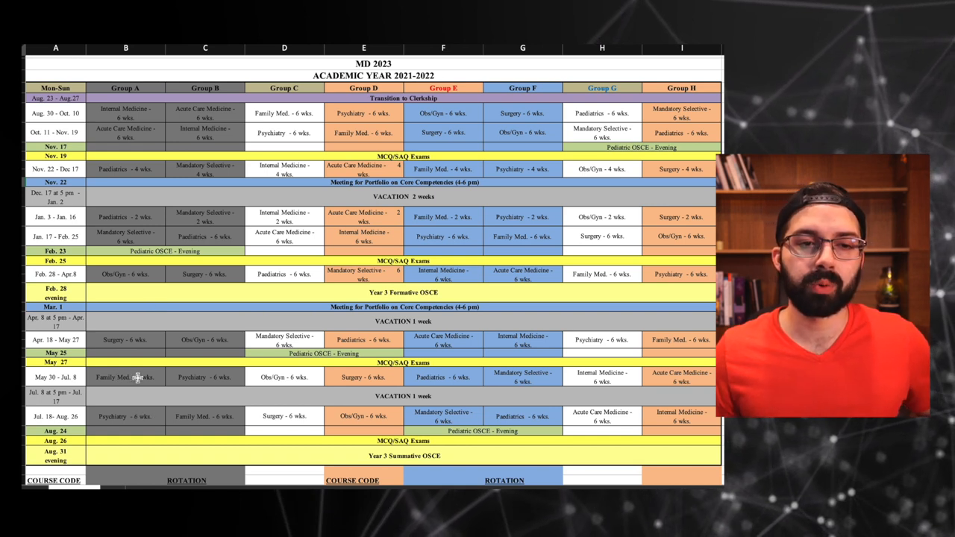
{"action": "mouse_move", "coordinate": [128, 110]}
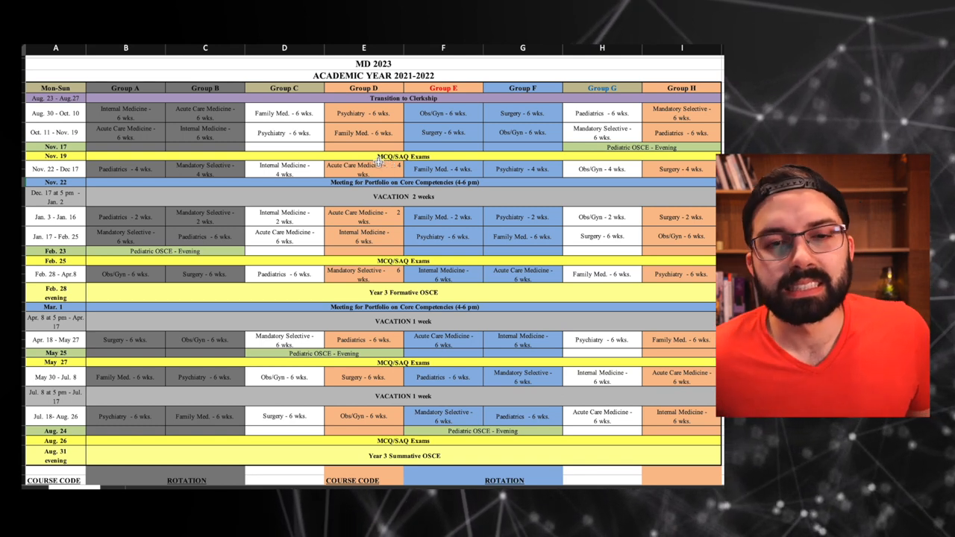
{"action": "mouse_move", "coordinate": [207, 239]}
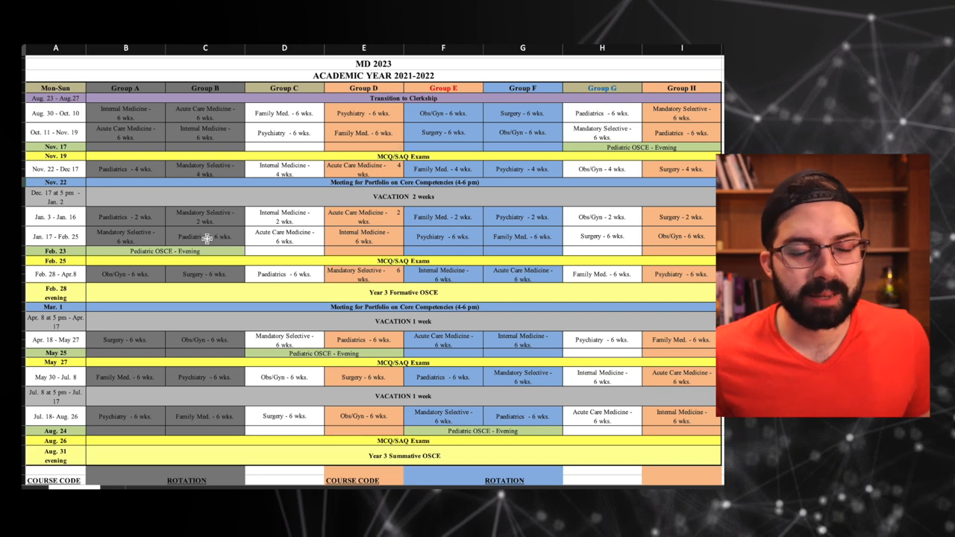
{"action": "mouse_move", "coordinate": [469, 209]}
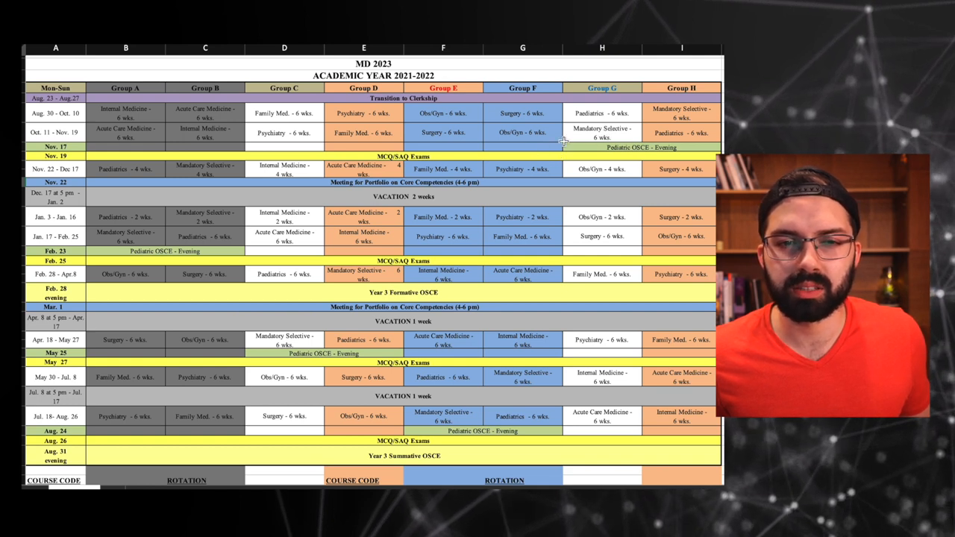
{"action": "mouse_move", "coordinate": [433, 132]}
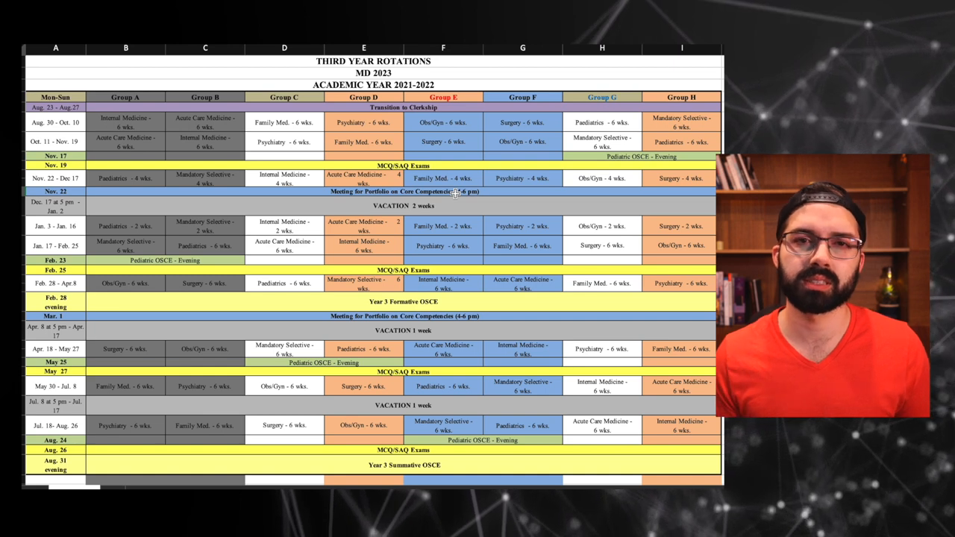
- Scroll down until the COURSE CODE rows (CLI3101 Transition to Clerkship, CLI3108 Psychiatry) appear
{"action": "scroll", "scroll_direction": "down", "scroll_amount": 3}
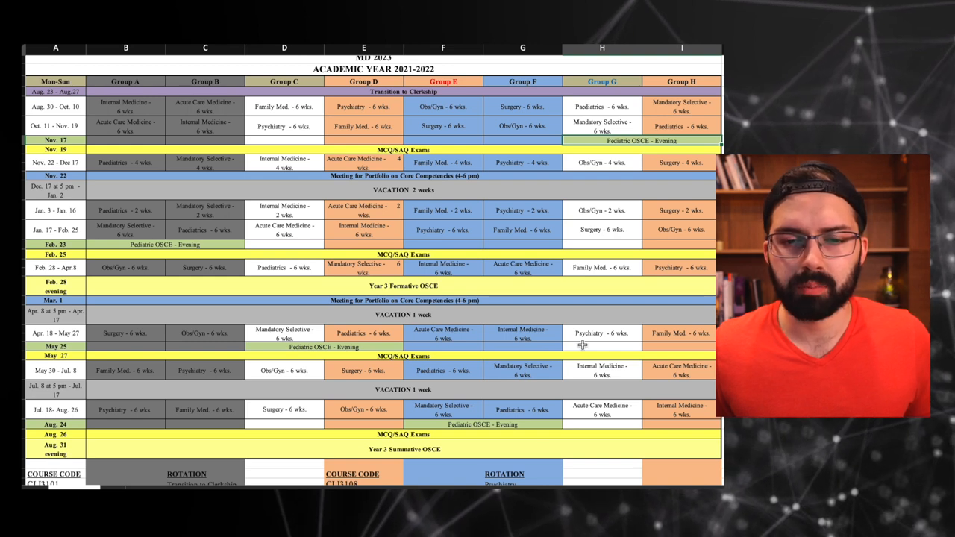
{"action": "mouse_move", "coordinate": [333, 334]}
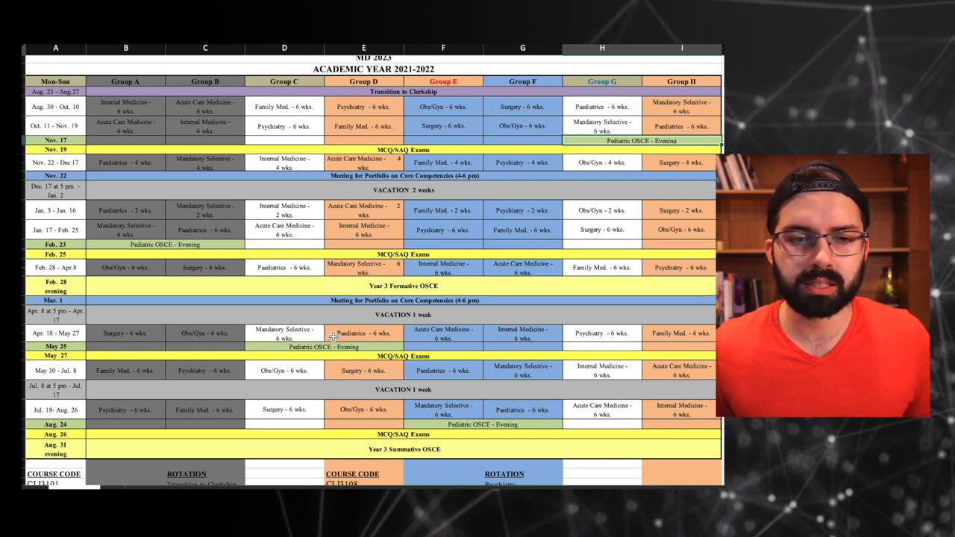
{"action": "left_click", "coordinate": [442, 410]}
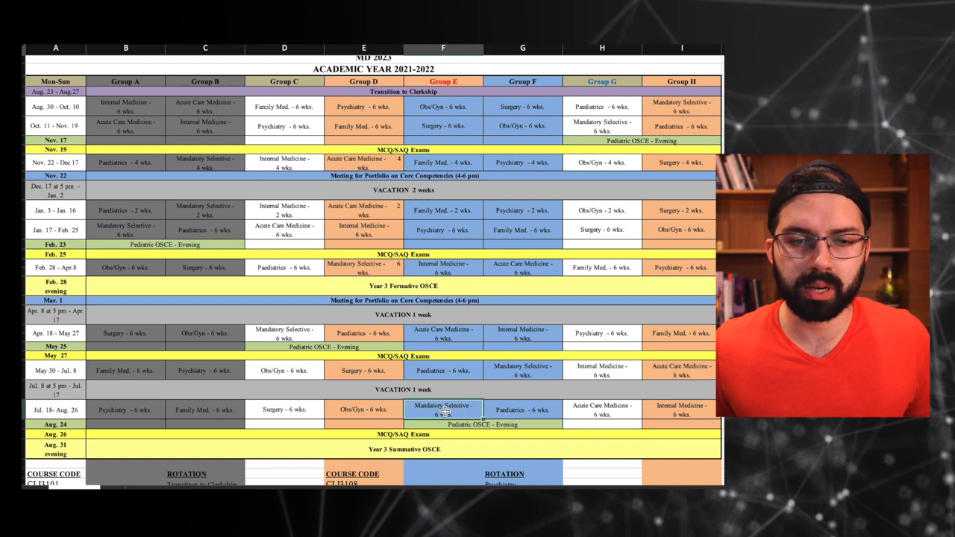
{"action": "left_click", "coordinate": [522, 410]}
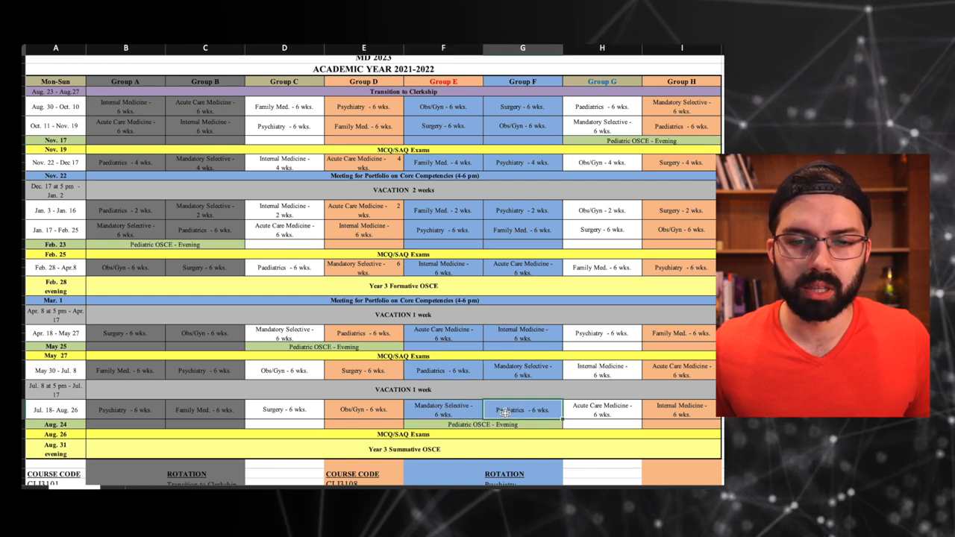
{"action": "mouse_move", "coordinate": [250, 317]}
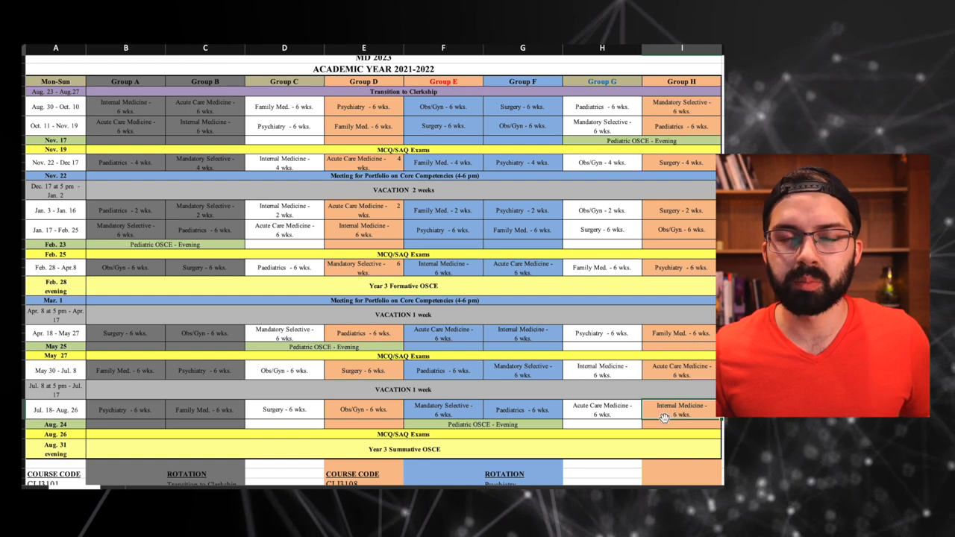
{"action": "mouse_move", "coordinate": [668, 433]}
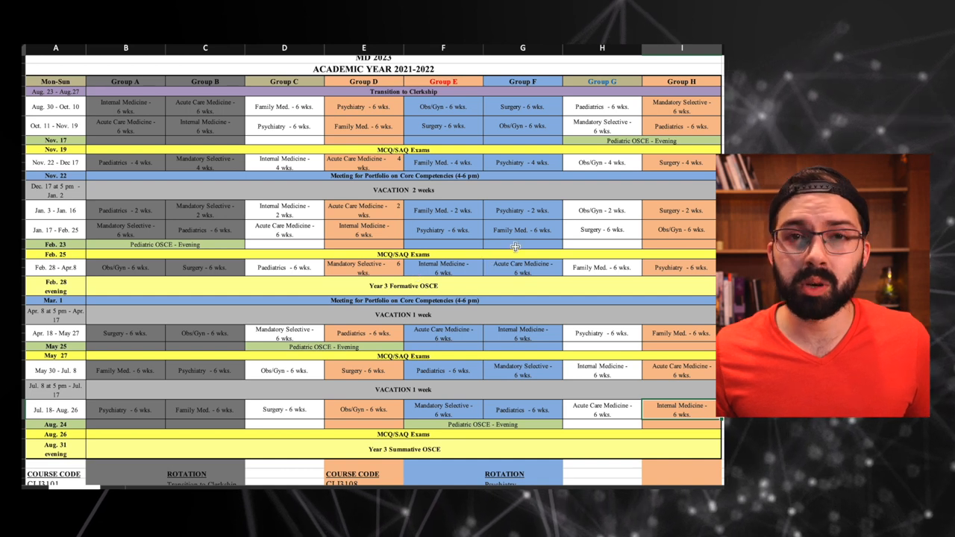
{"action": "mouse_move", "coordinate": [563, 243]}
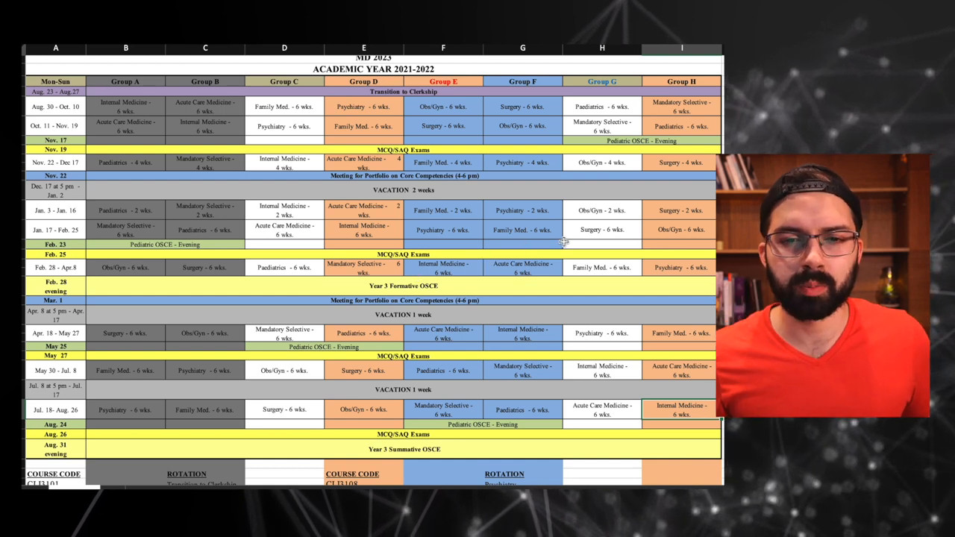
{"action": "mouse_move", "coordinate": [341, 241]}
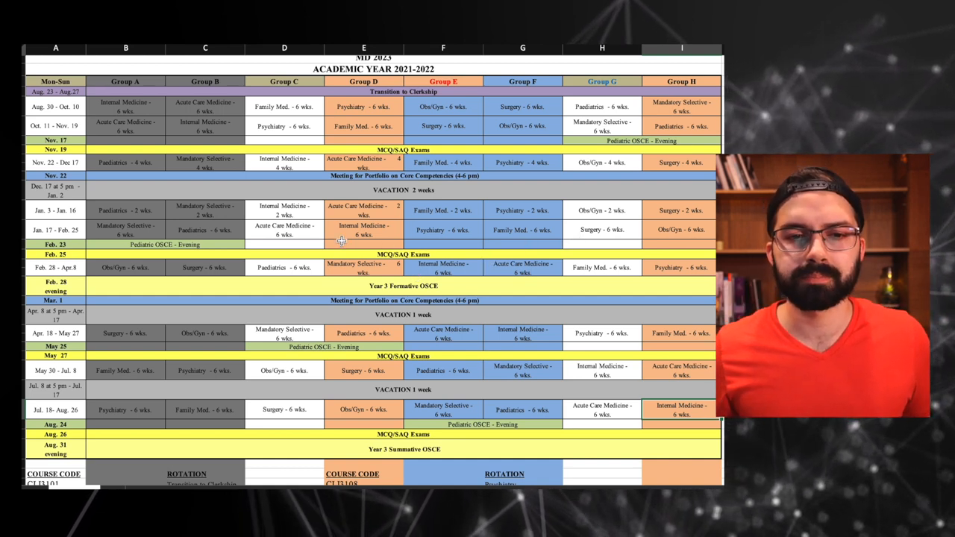